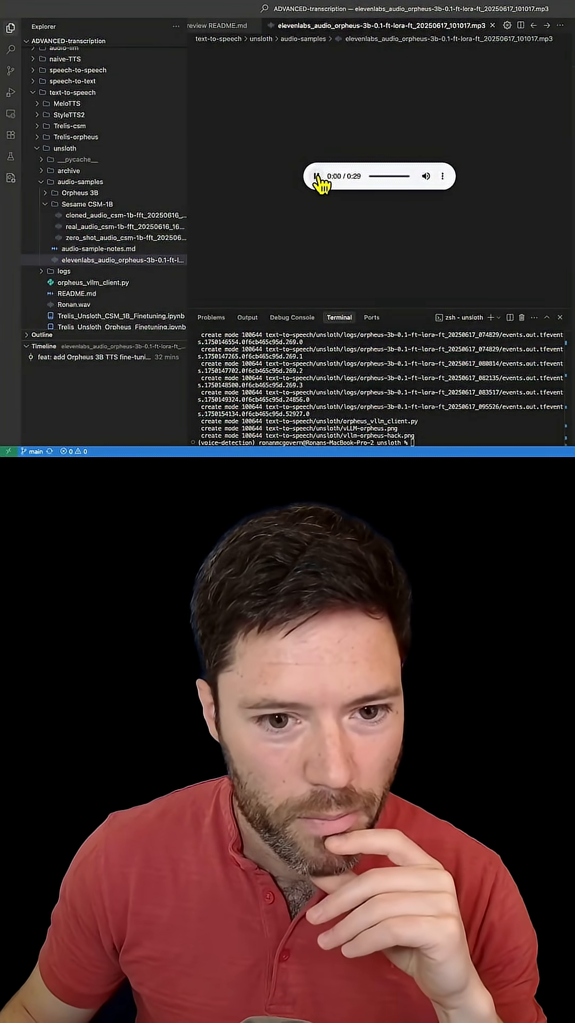
# Play the ElevenLabs Orpheus mp3 sample in the audio preview.
pyautogui.click(317, 175)
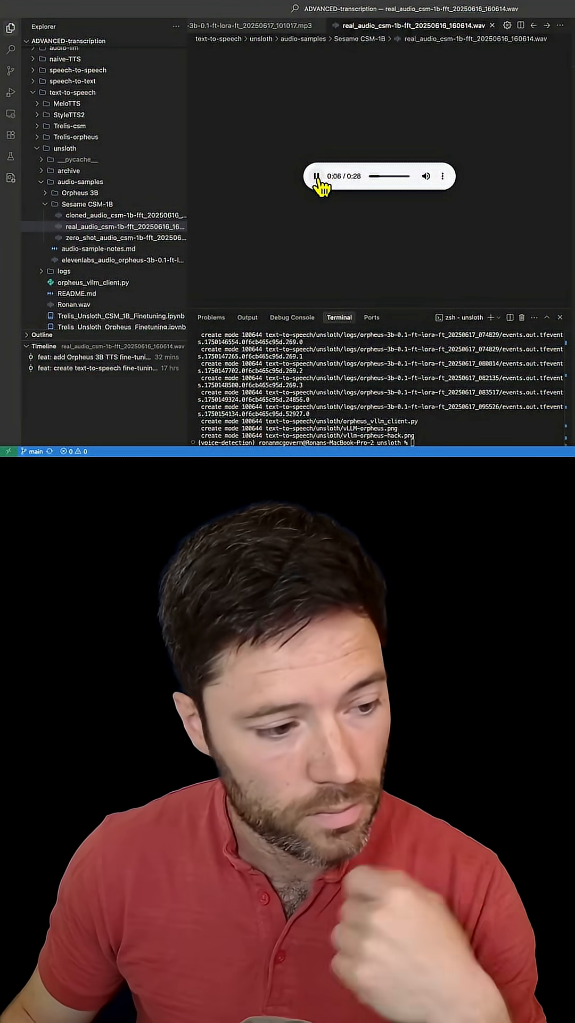
# Pause the real_audio recording and play the cloned_audio CSM-1B wav sample instead.
pyautogui.click(316, 176)
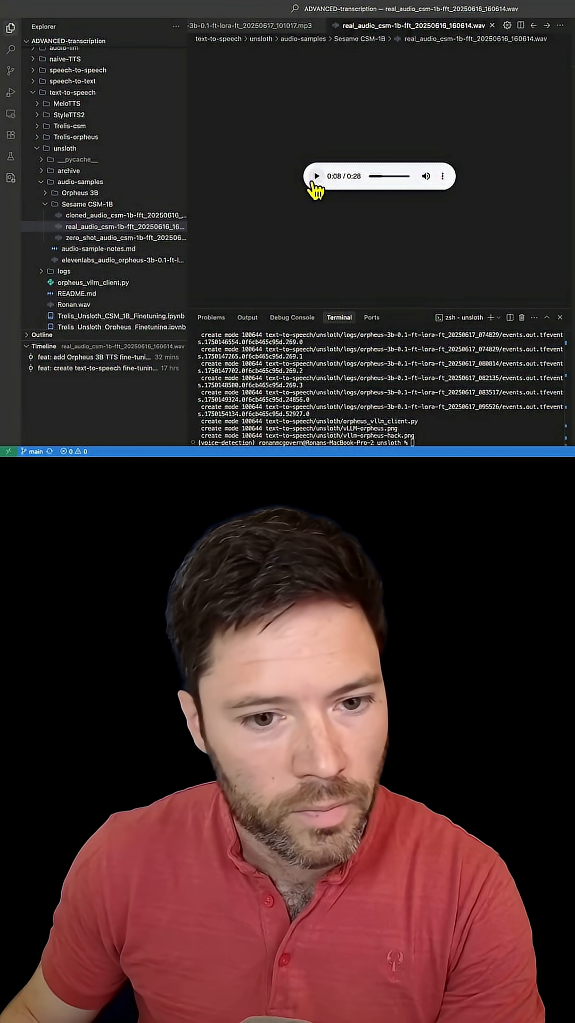
pyautogui.click(116, 214)
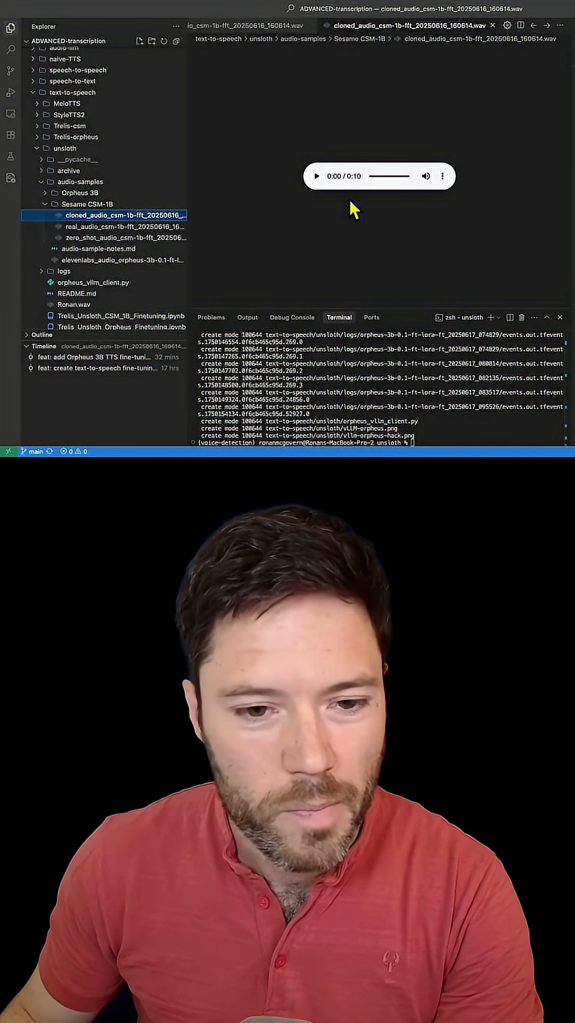
pyautogui.click(316, 176)
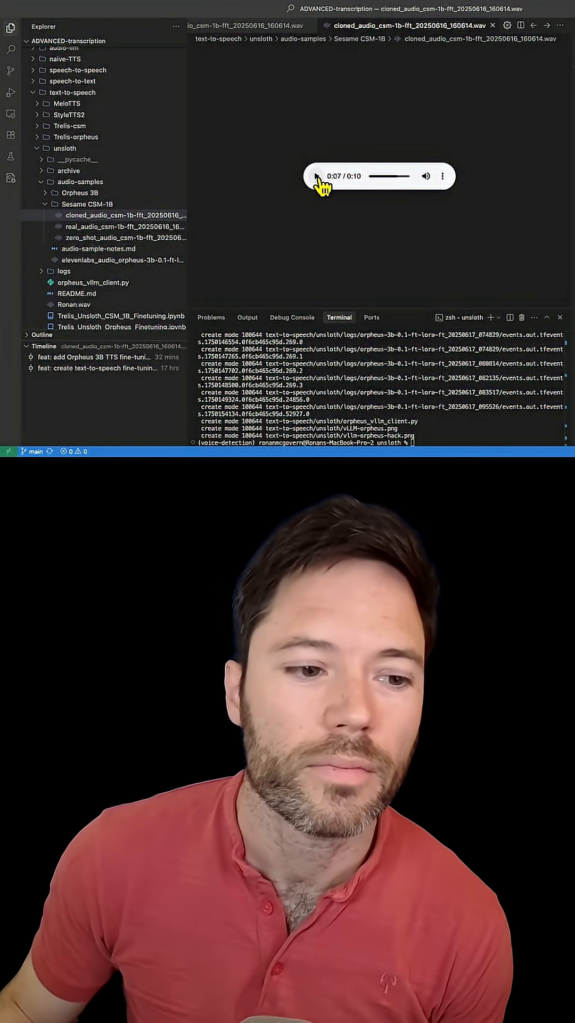
# Play the zero_shot_audio CSM-1B wav sample from the Explorer.
pyautogui.click(110, 237)
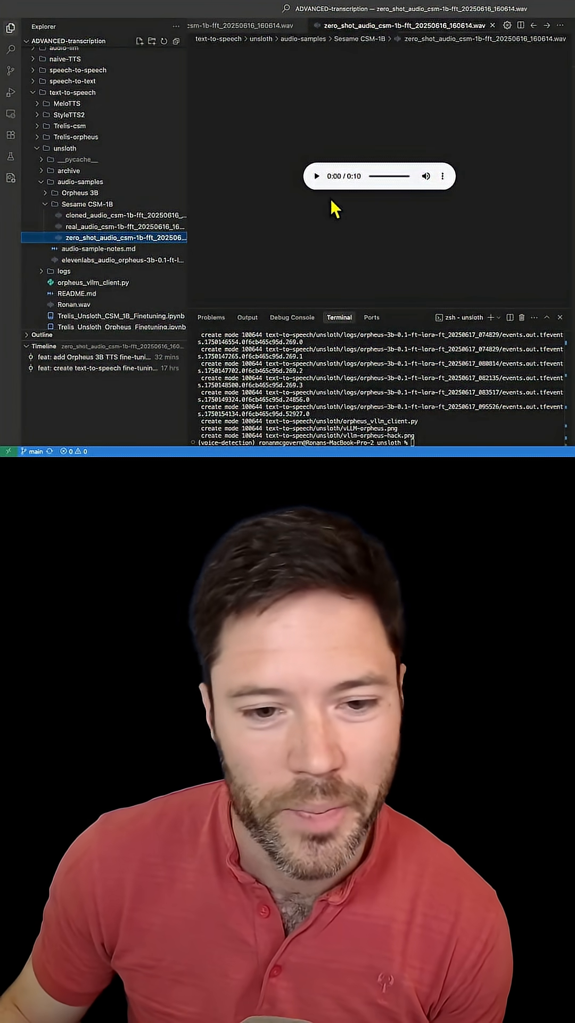
pyautogui.click(316, 176)
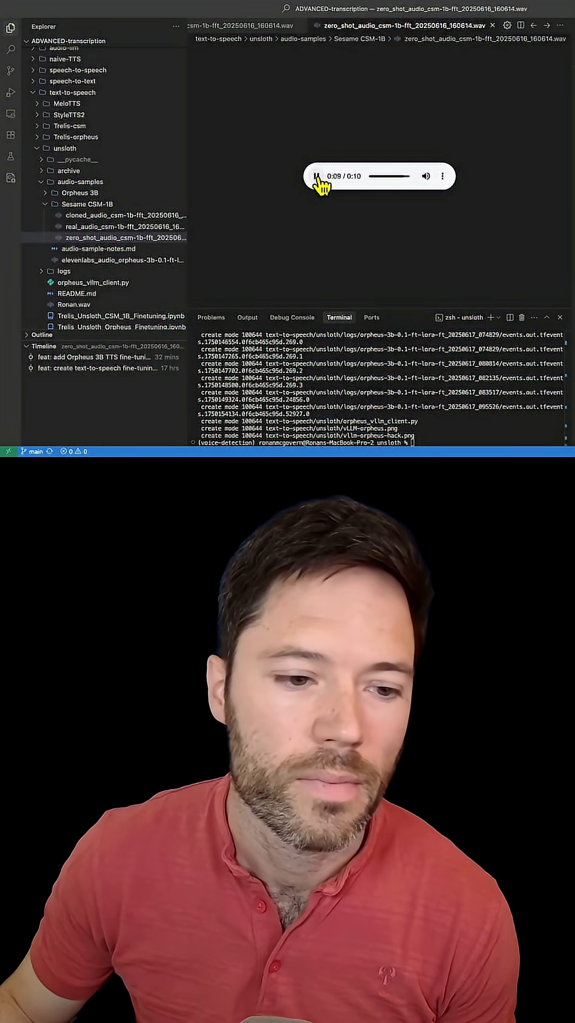
pyautogui.click(315, 176)
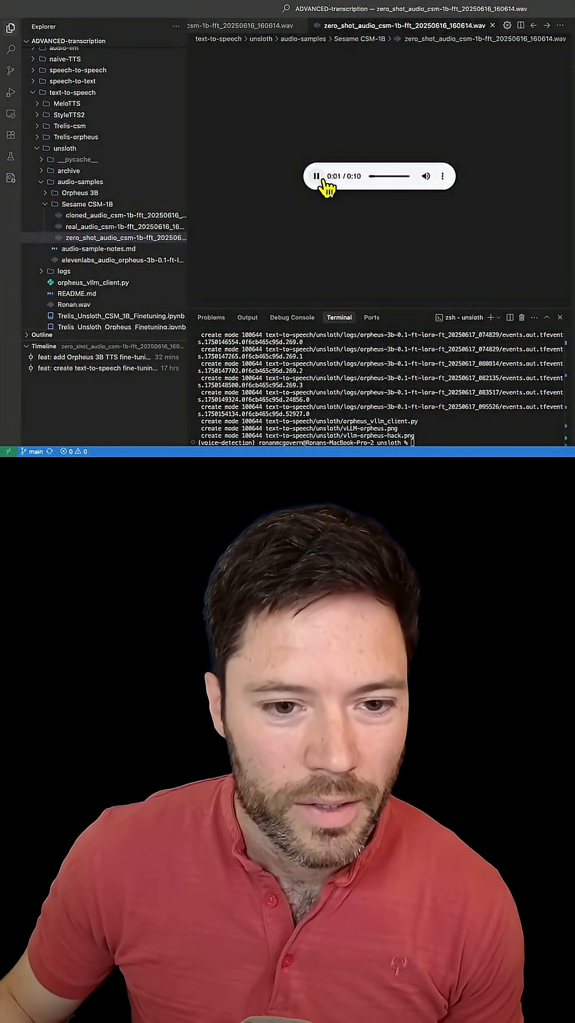
pyautogui.click(315, 176)
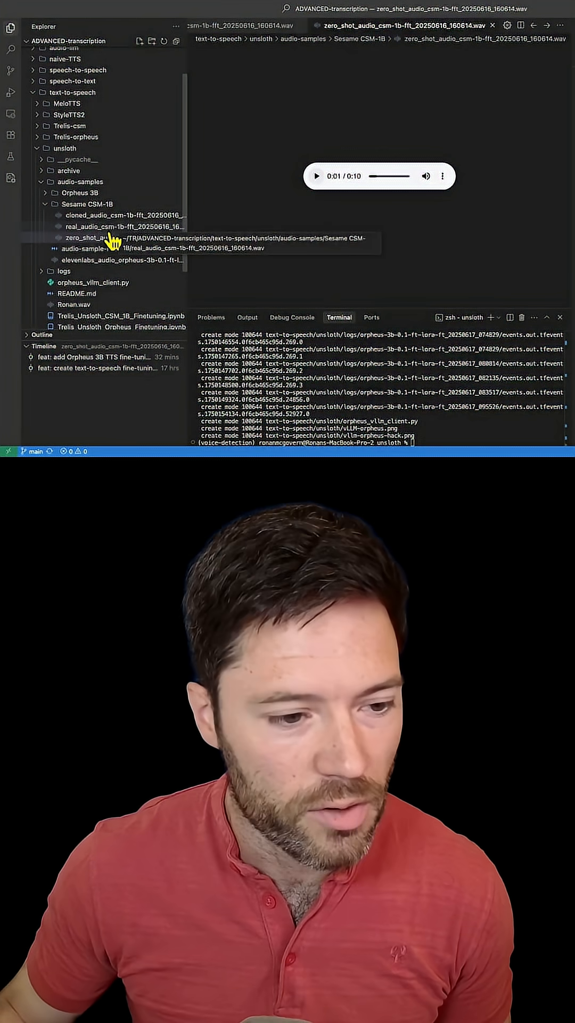
pyautogui.moveTo(105, 215)
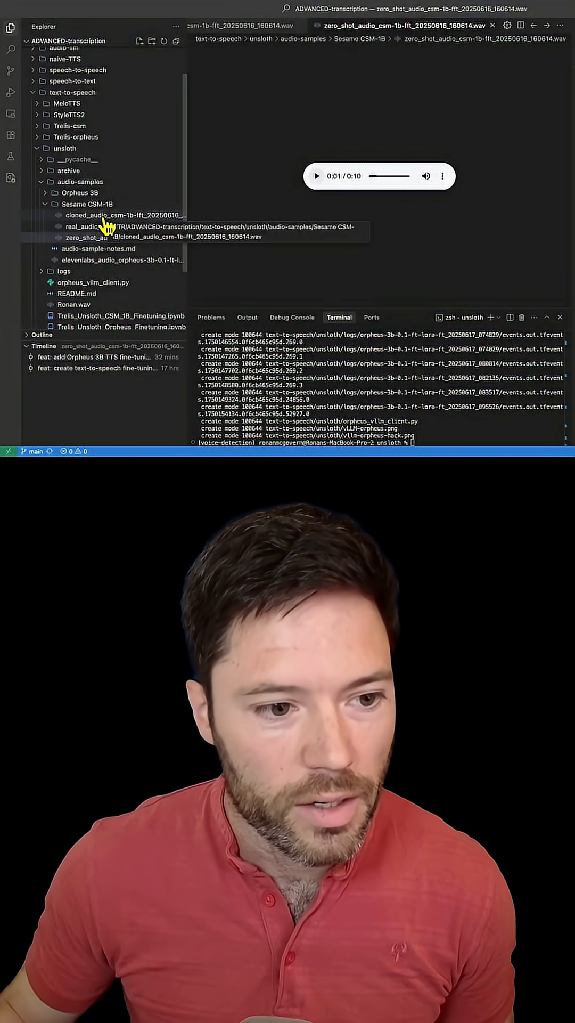